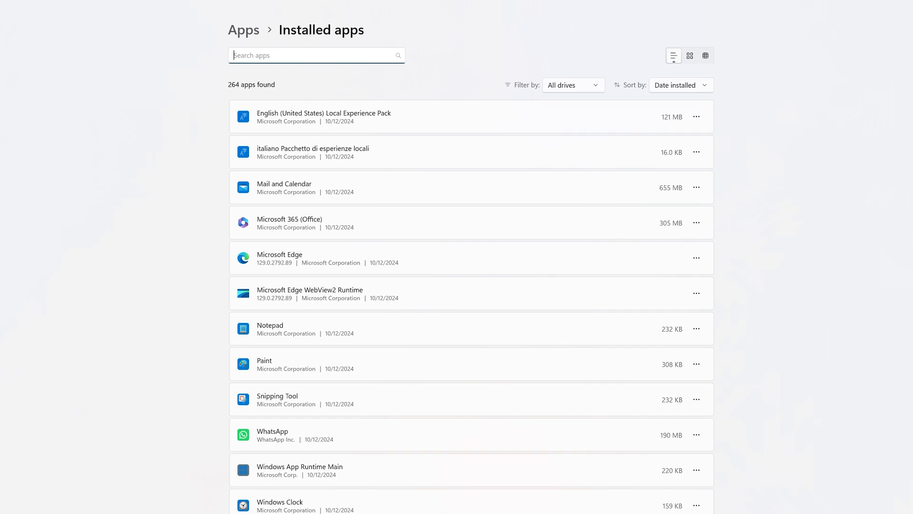
- Search the installed apps list for 'pimax', then for 'quadview', which returns no matches
type("pimax")
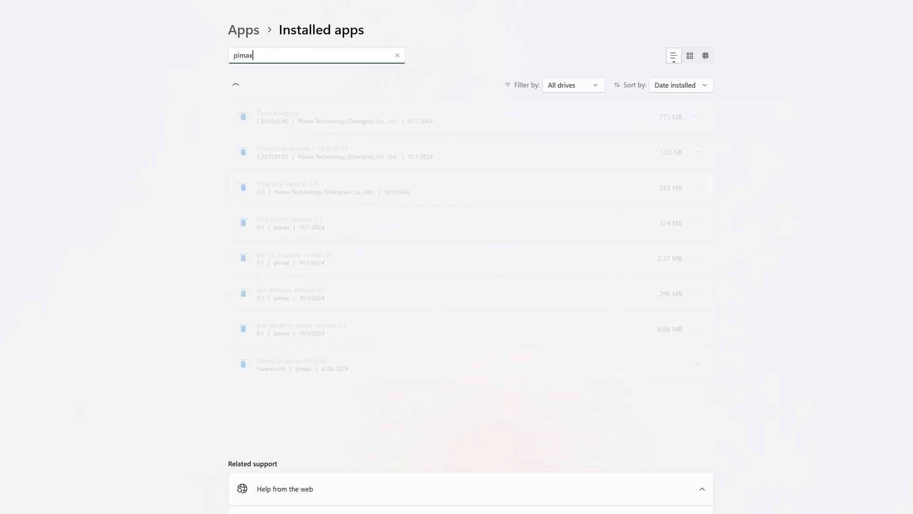
type("x")
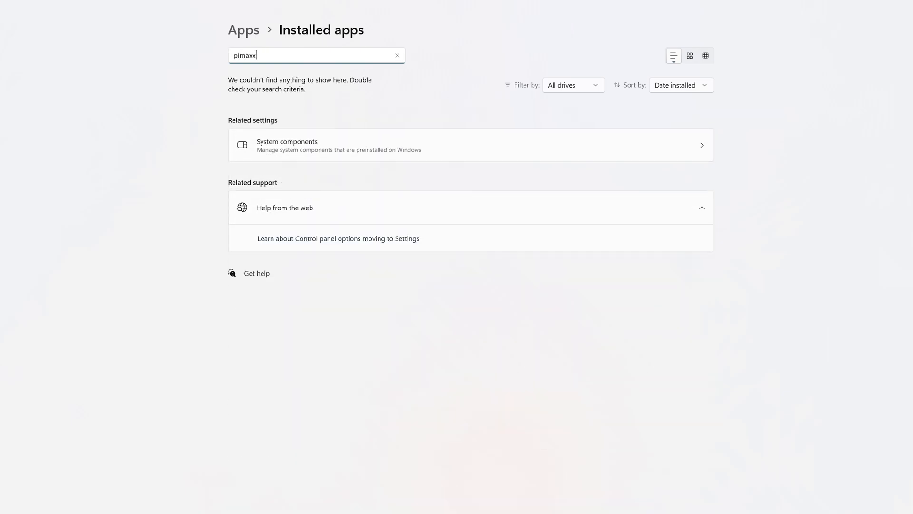
type("quadview")
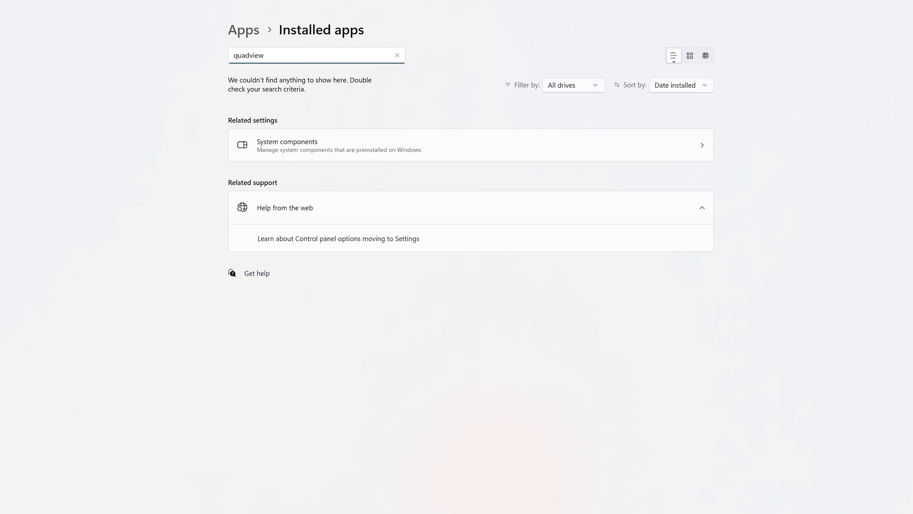
mouse_move(833, 151)
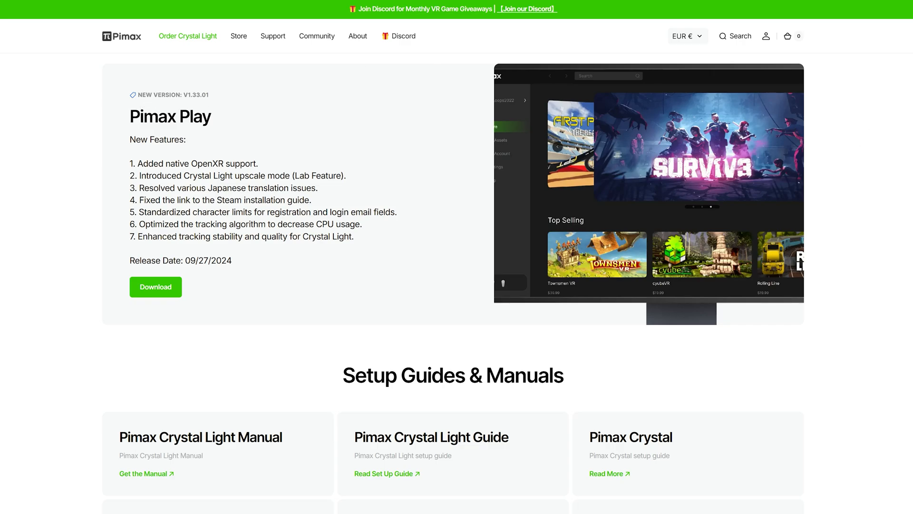
mouse_move(321, 102)
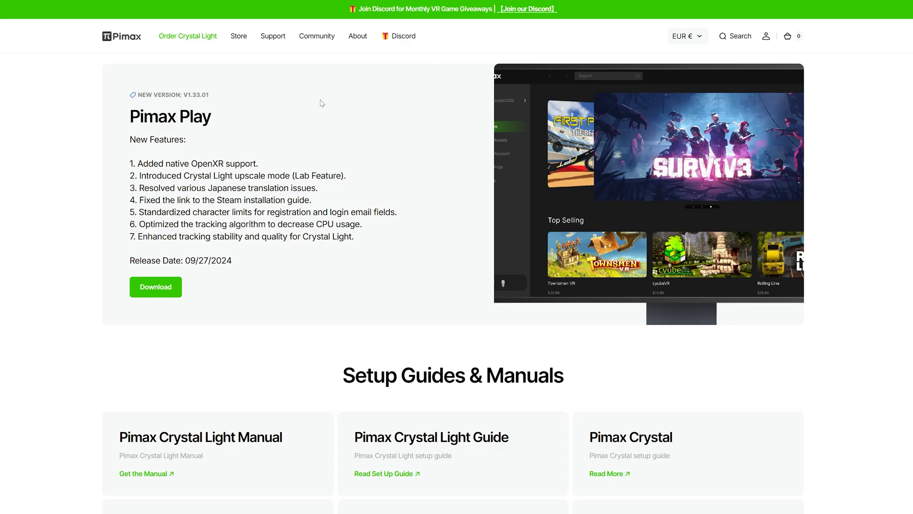
mouse_move(236, 121)
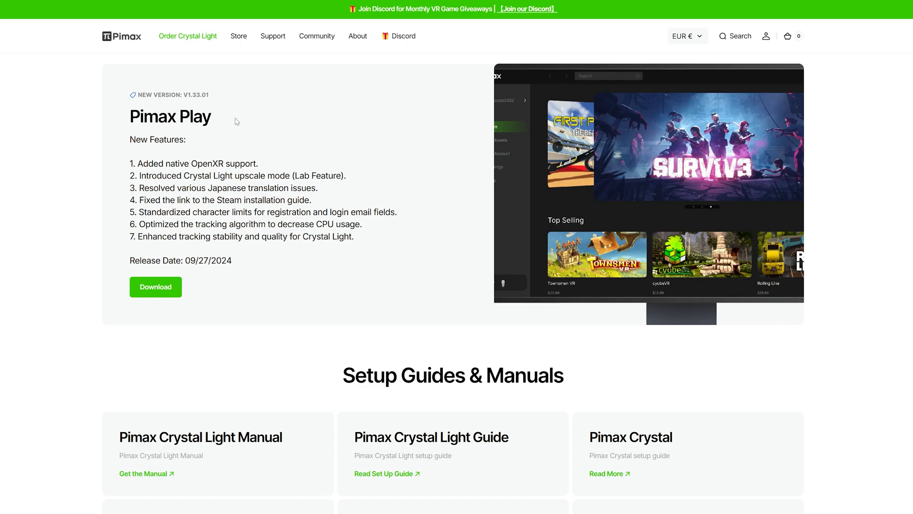
mouse_move(844, 247)
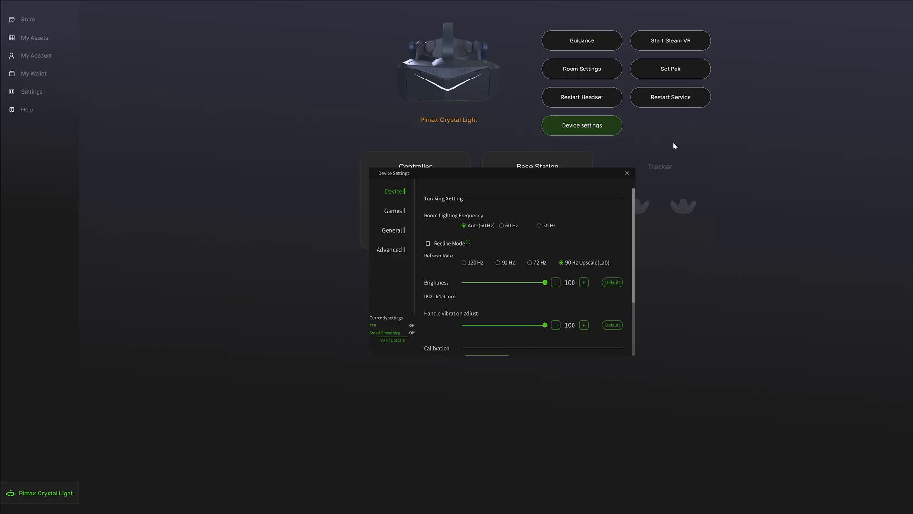
mouse_move(406, 229)
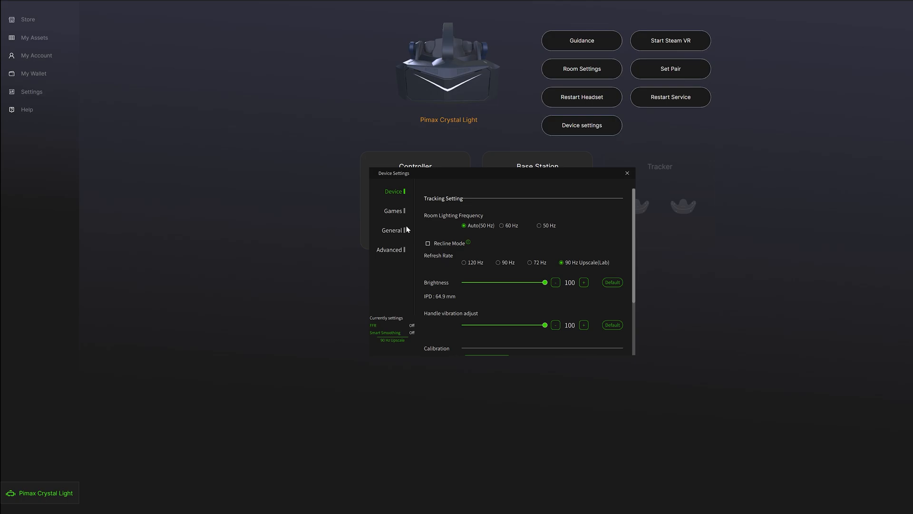
mouse_move(604, 269)
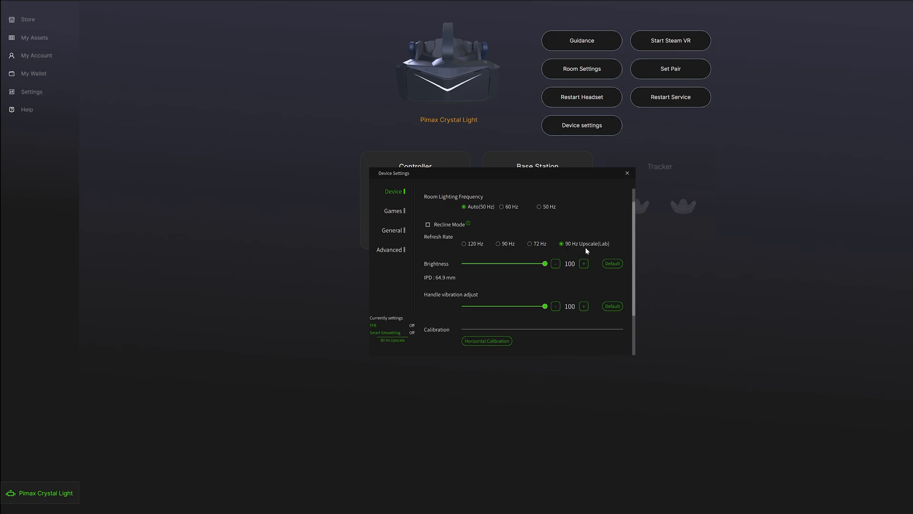
- Scroll the Device tab through refresh rate (90 Hz Upscale Lab), brightness, vibration and calibration options
scroll("down", 3)
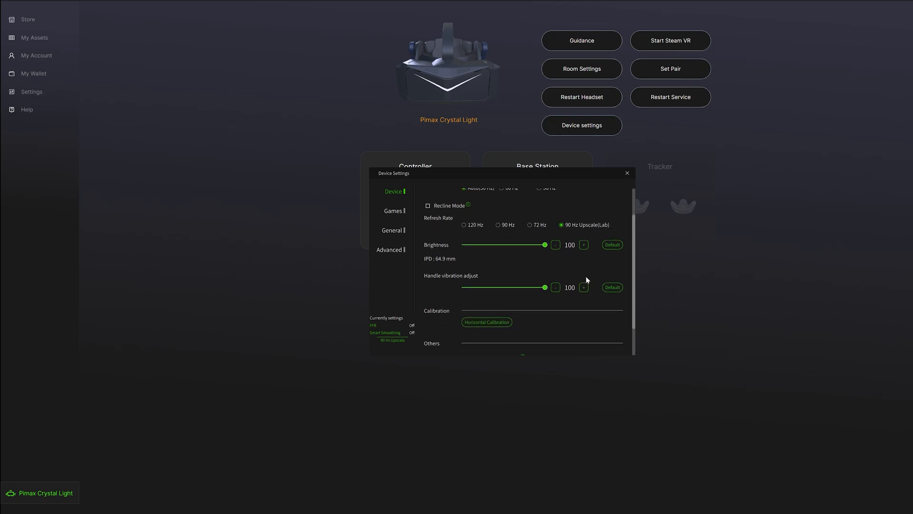
scroll("down", 3)
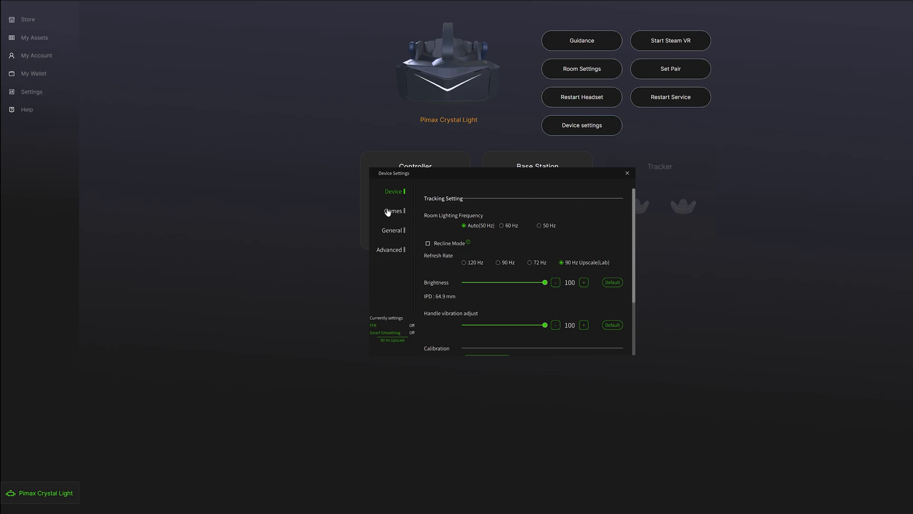
- Review the Games tab: render quality 0.75, OpenXR QuadViews foveated rendering at Balanced, and color options
left_click(392, 211)
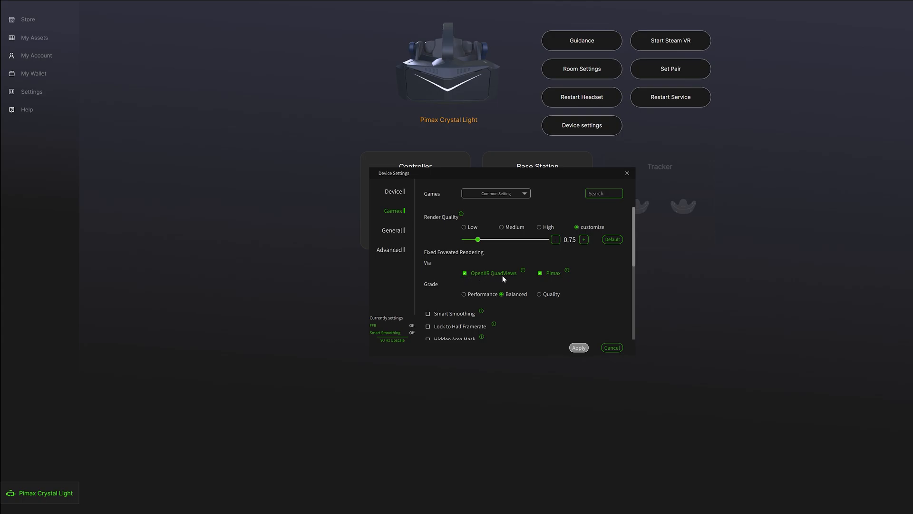
mouse_move(589, 268)
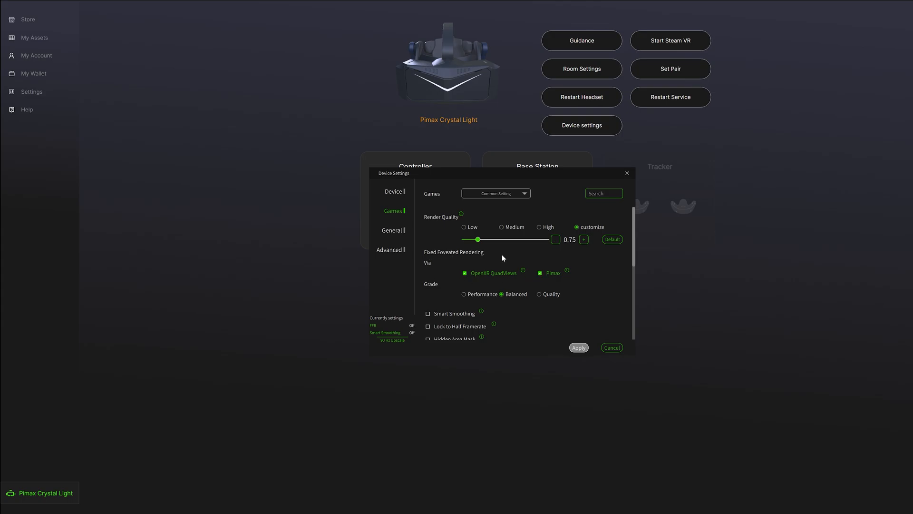
mouse_move(435, 290)
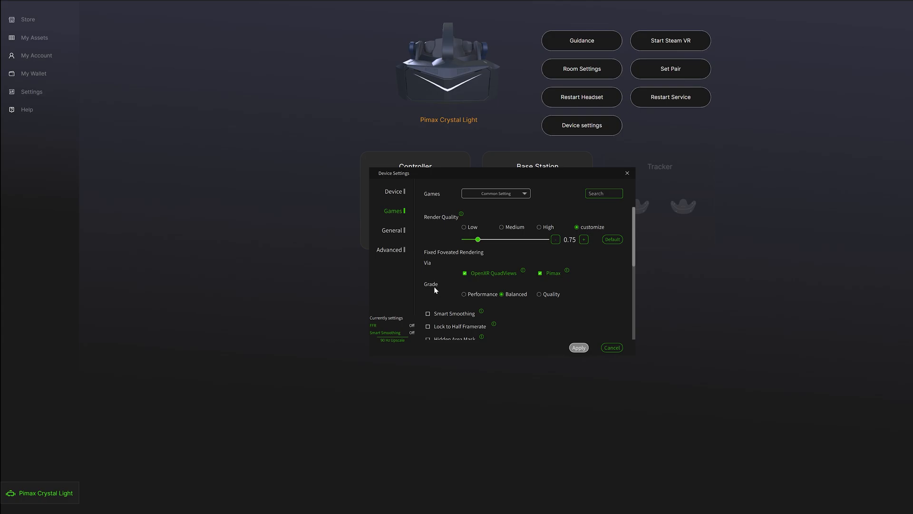
mouse_move(516, 297)
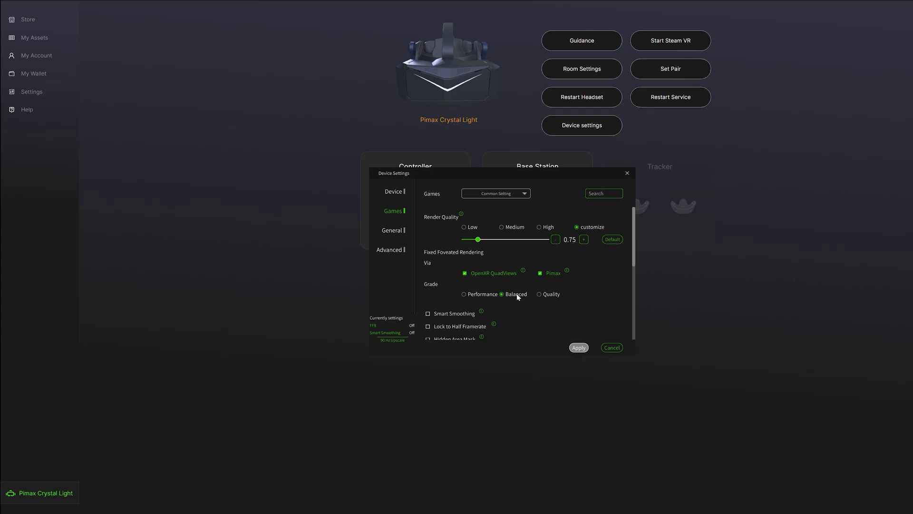
scroll("down", 3)
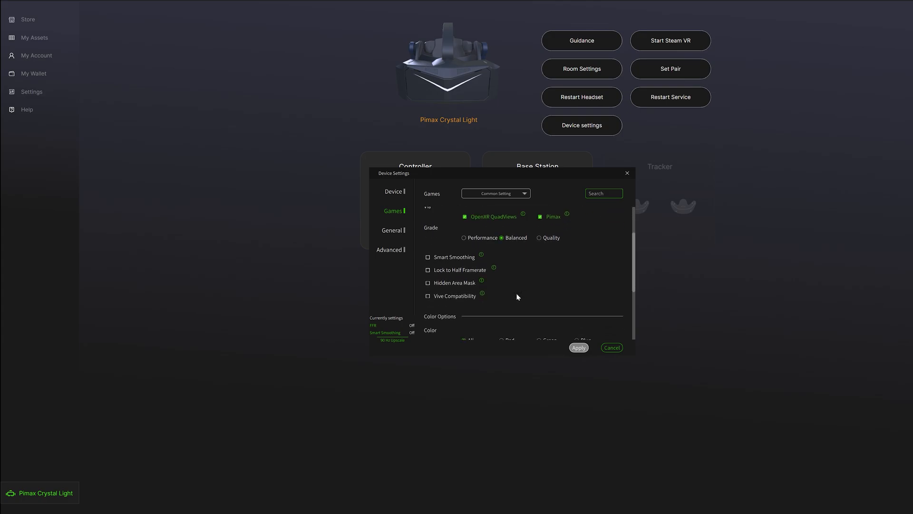
scroll("down", 3)
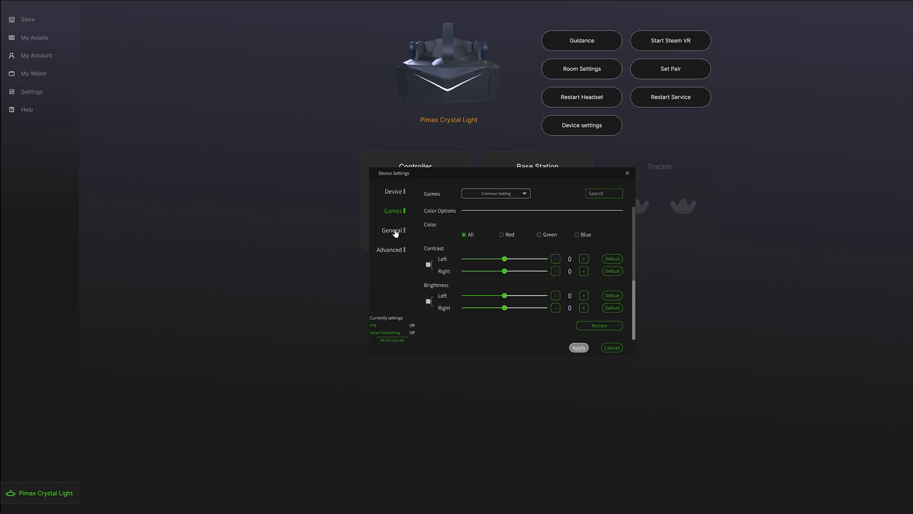
- Review the General tab (firmware V1.0.10, Pimax OpenXR) and Advanced tab offsets at 0, local dimming 1
left_click(392, 231)
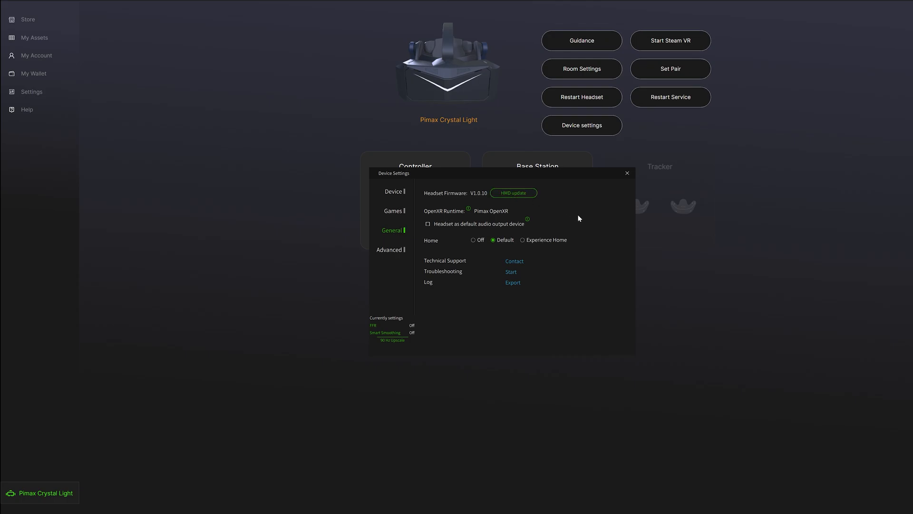
mouse_move(388, 255)
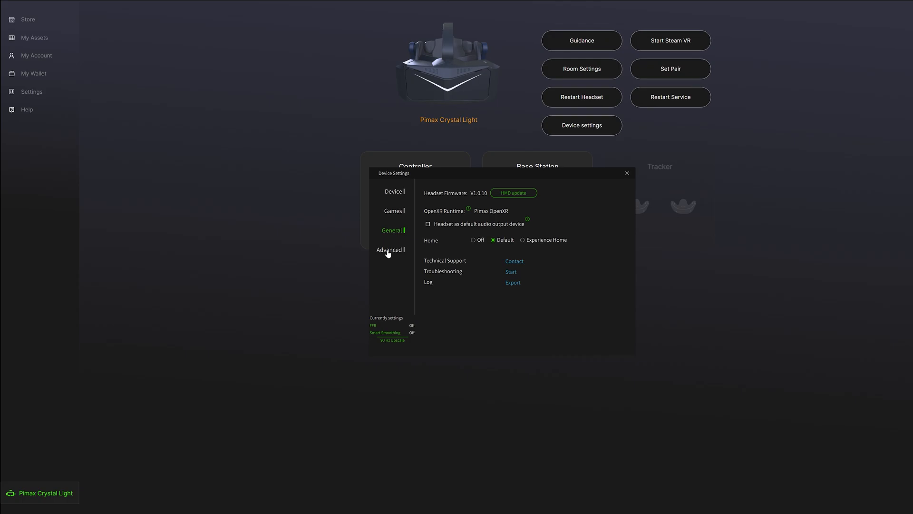
left_click(388, 249)
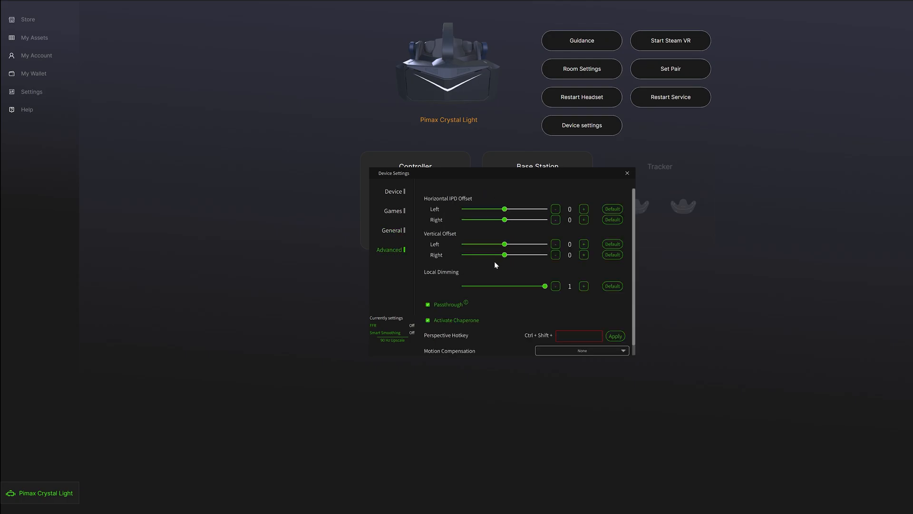
mouse_move(422, 261)
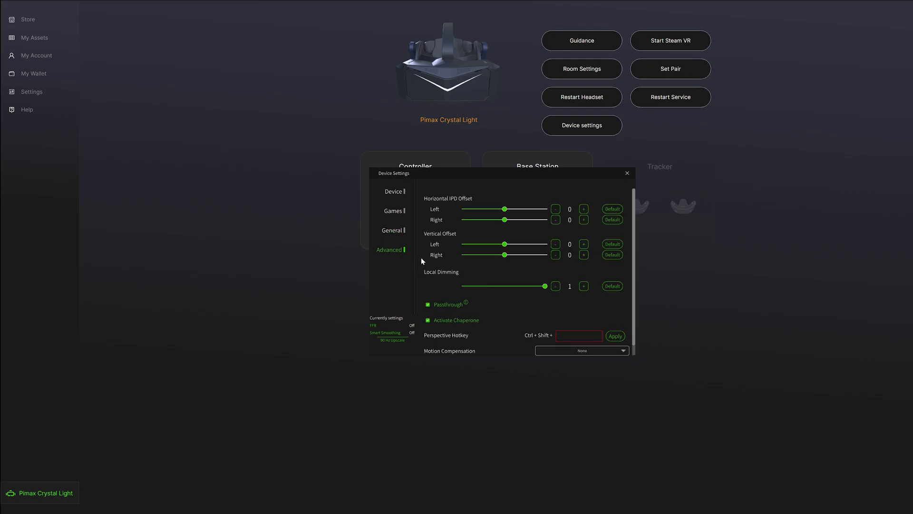
scroll("down", 3)
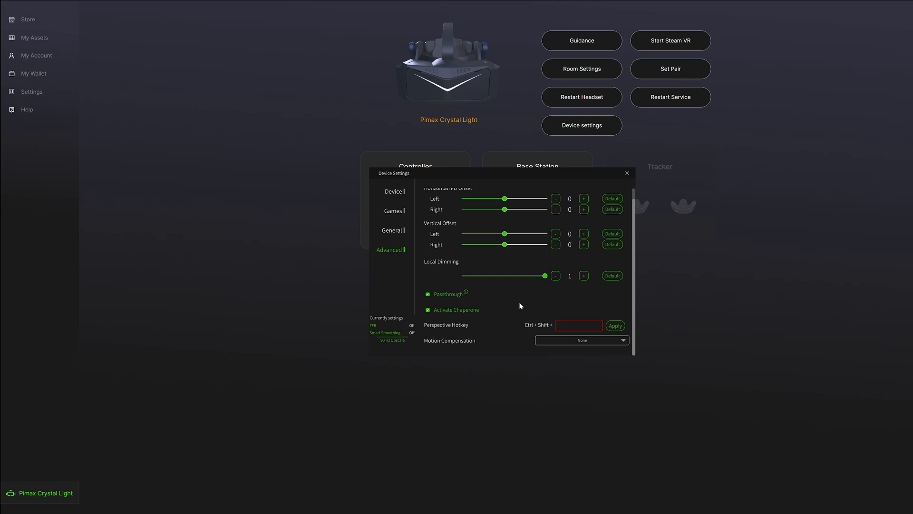
scroll("up", 3)
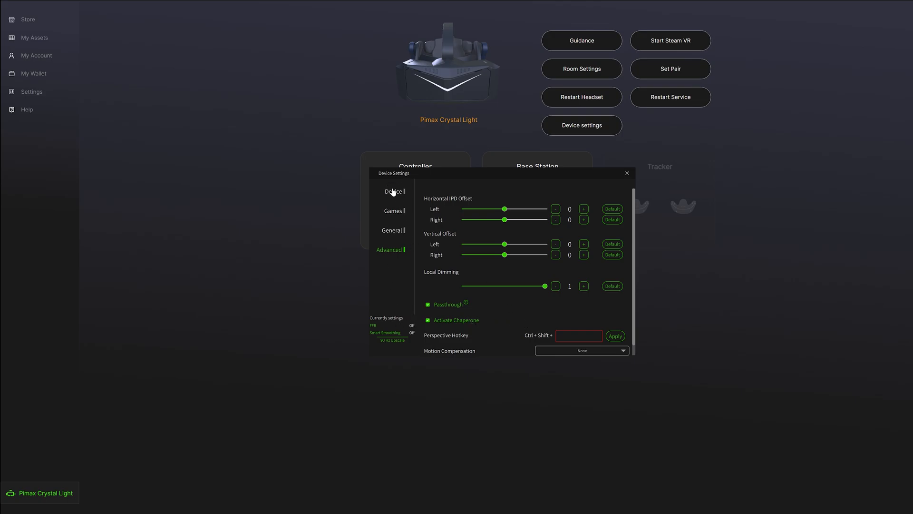
mouse_move(393, 320)
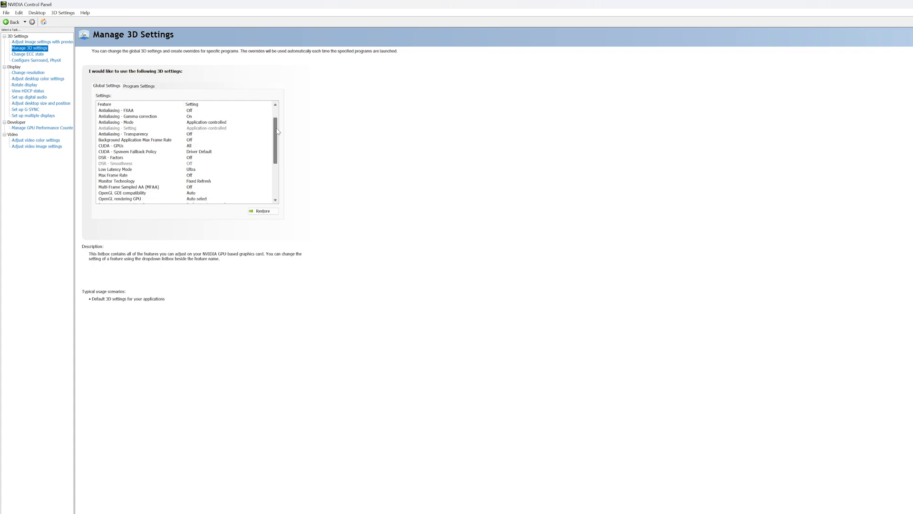
- Scroll the global 3D settings list to Low Latency Mode Ultra and Prefer maximum performance power mode
scroll("down", 3)
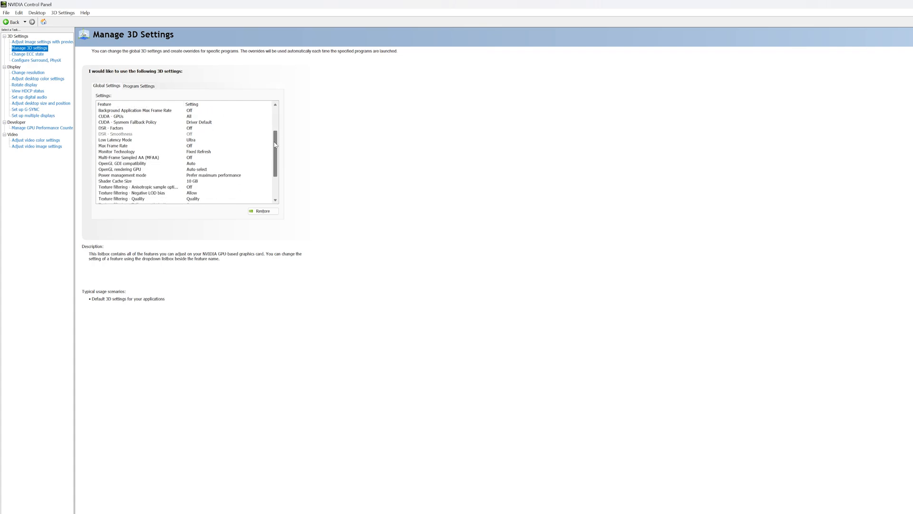
scroll("down", 3)
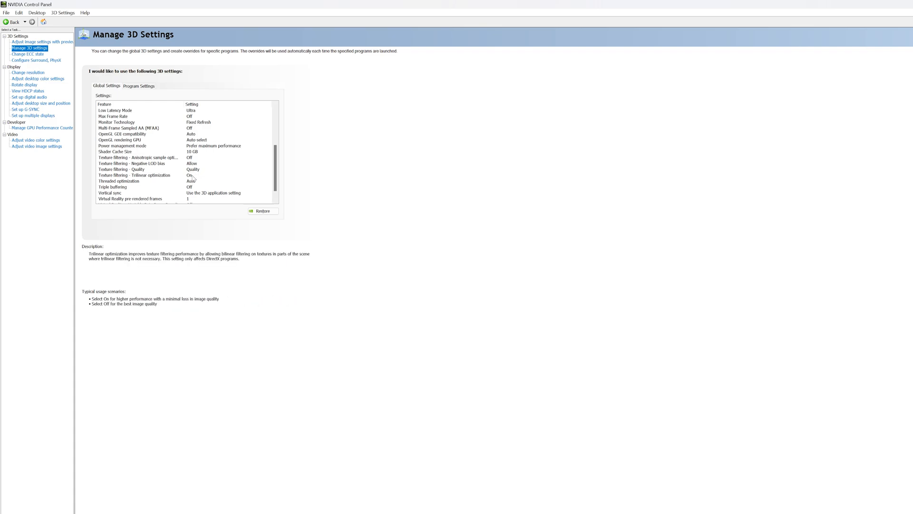
scroll("down", 3)
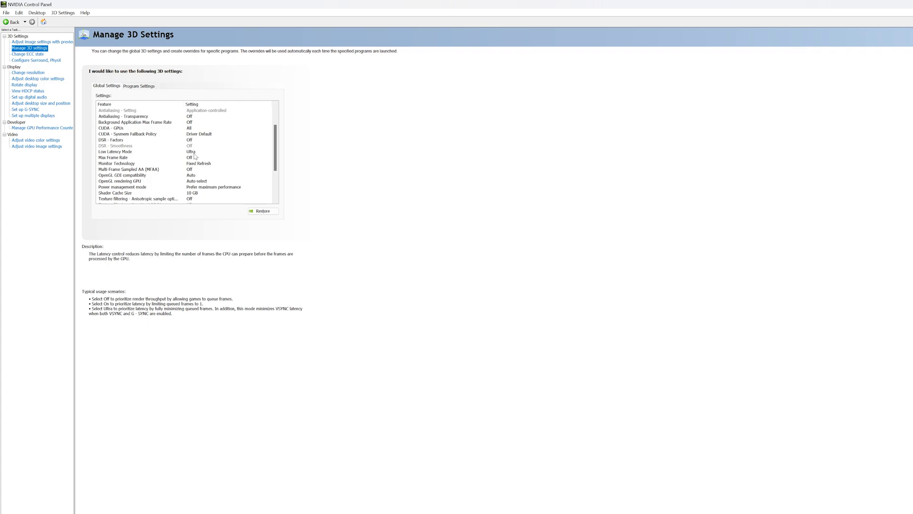
- Review texture filtering Quality and the Vertical sync 'Use the 3D application setting' explanation
left_click(145, 133)
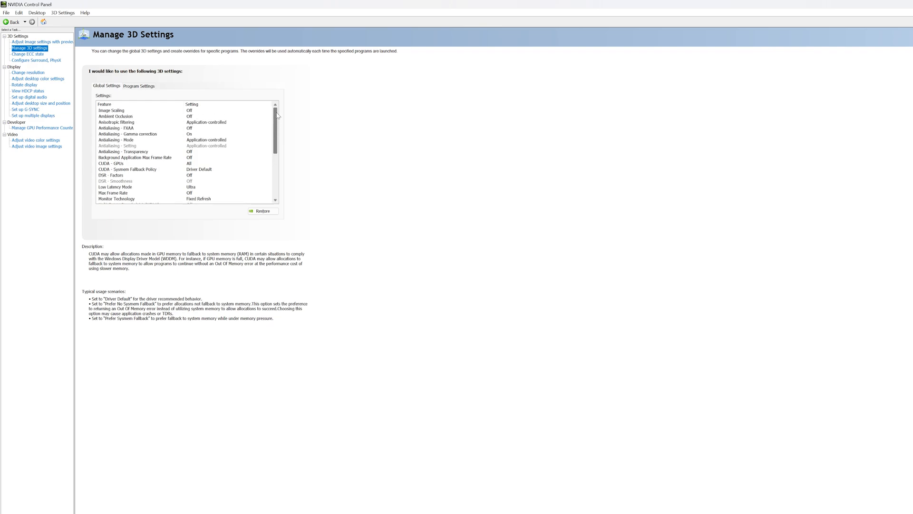
scroll("down", 3)
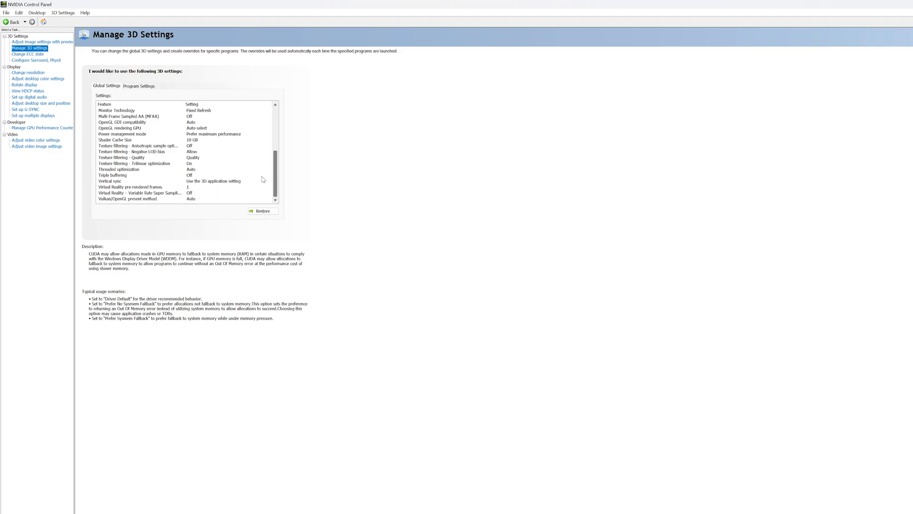
left_click(108, 181)
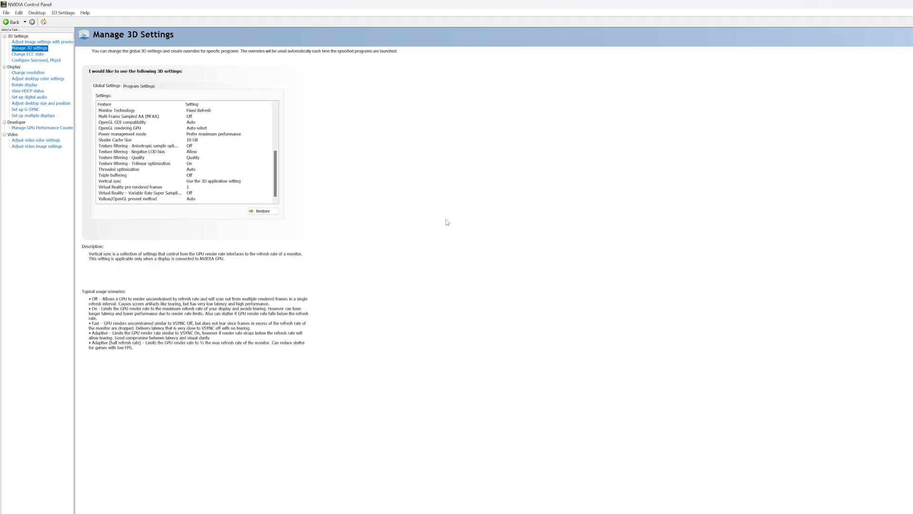
mouse_move(463, 219)
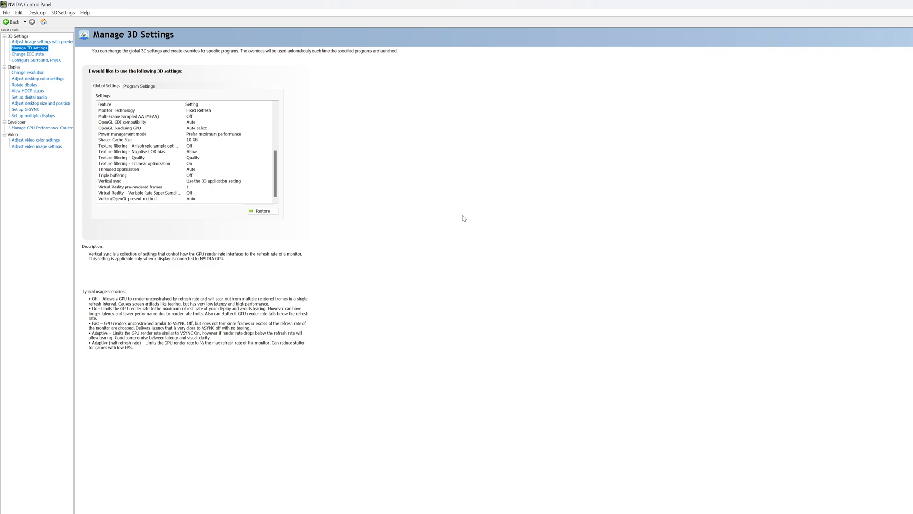
mouse_move(471, 222)
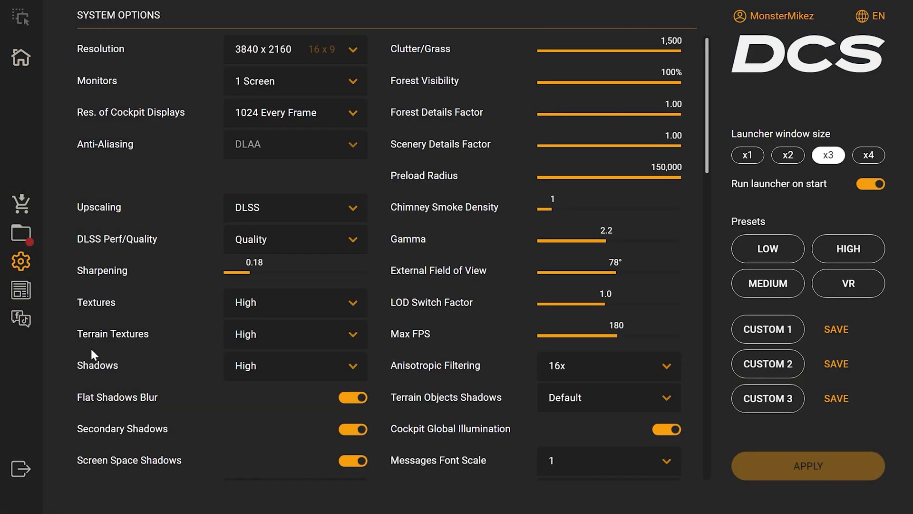
mouse_move(772, 107)
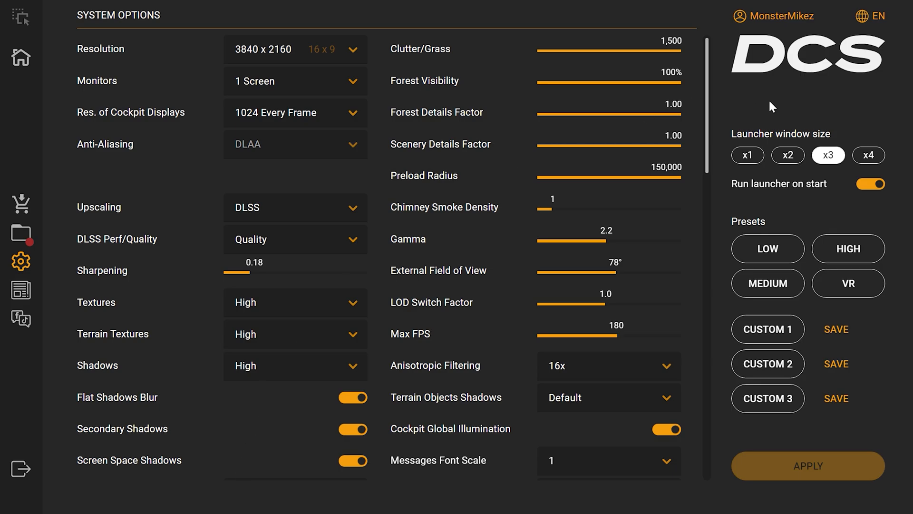
- Load the Custom 3 preset: forest visibility 90%, detail factors 0.85, flat and secondary shadows off
left_click(767, 398)
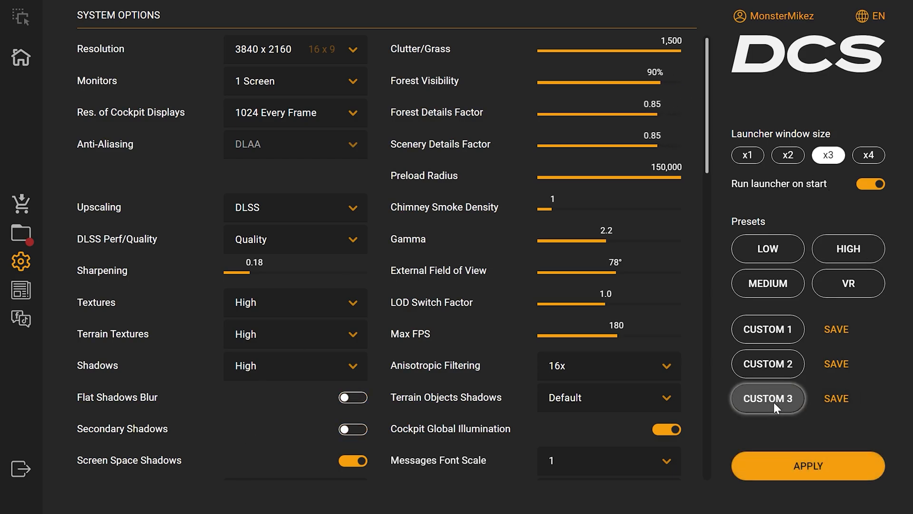
mouse_move(880, 440)
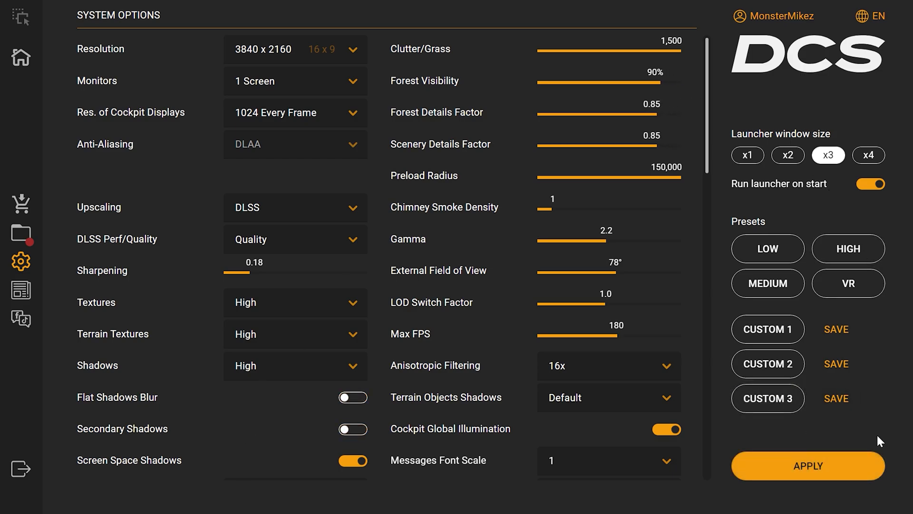
mouse_move(440, 392)
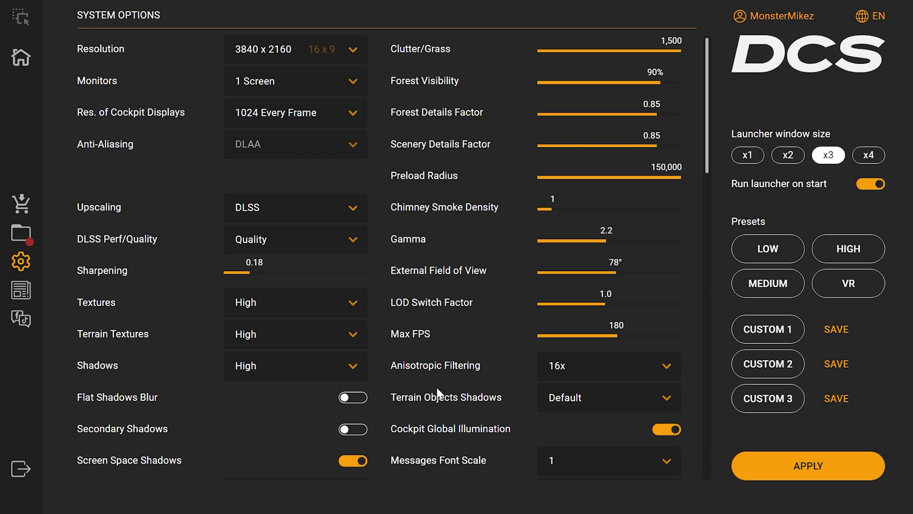
mouse_move(216, 460)
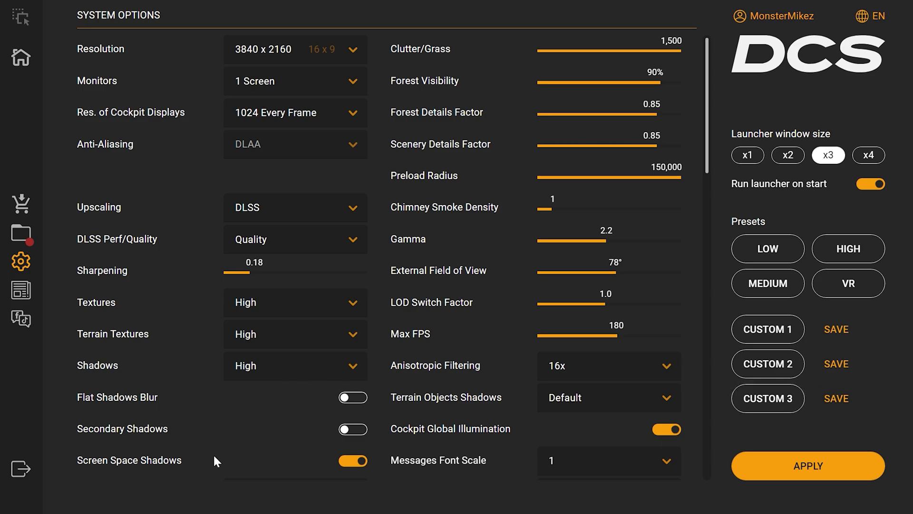
mouse_move(59, 223)
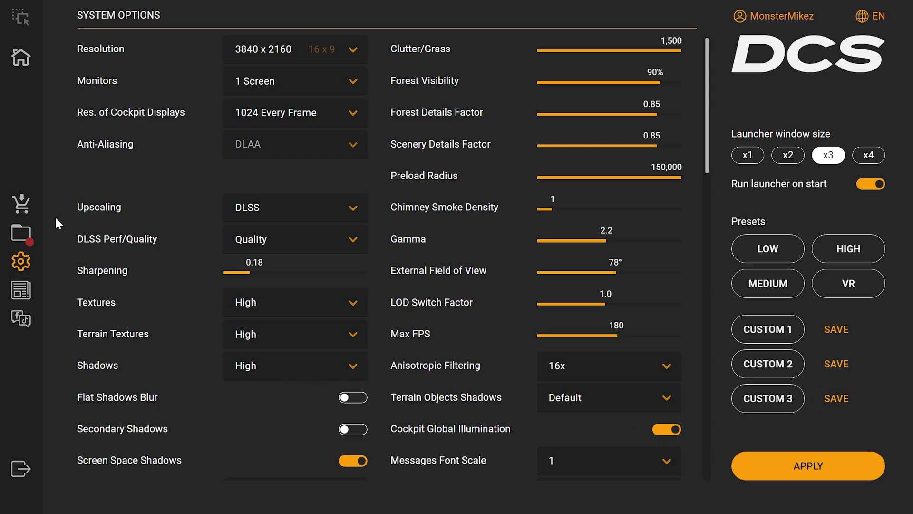
mouse_move(124, 178)
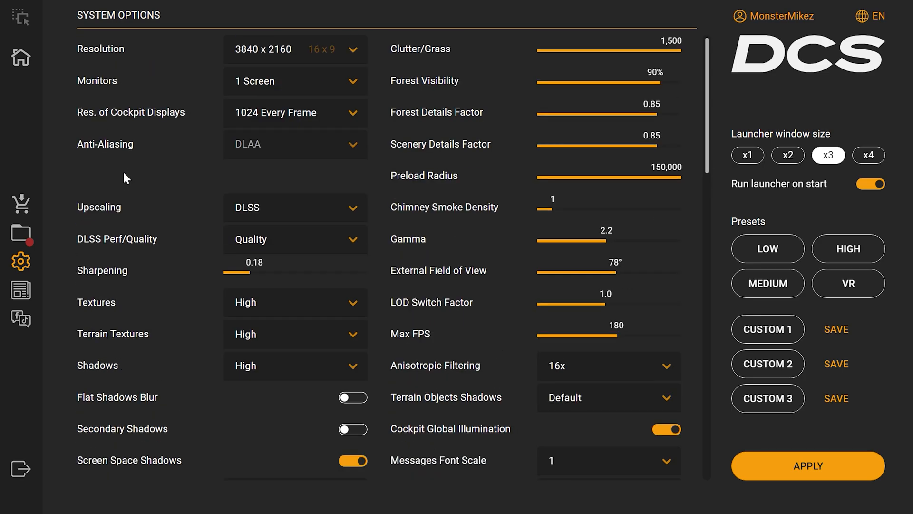
mouse_move(707, 64)
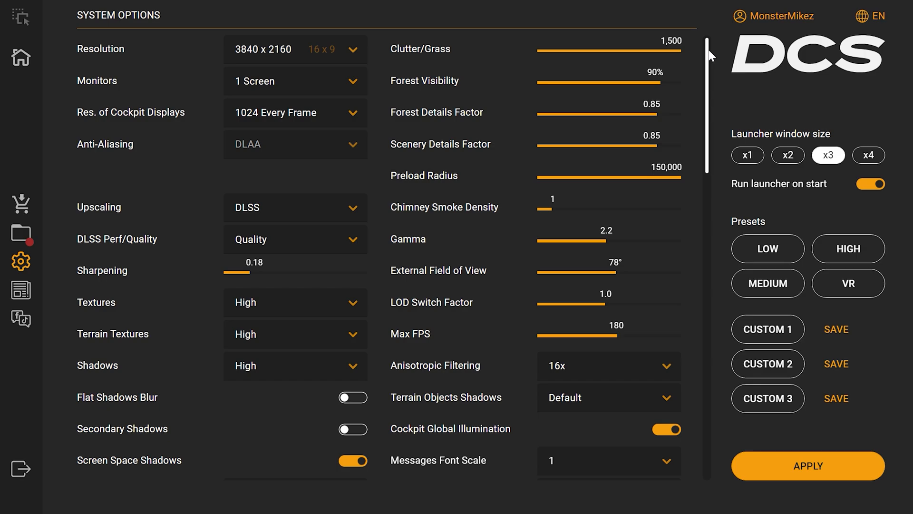
scroll("down", 3)
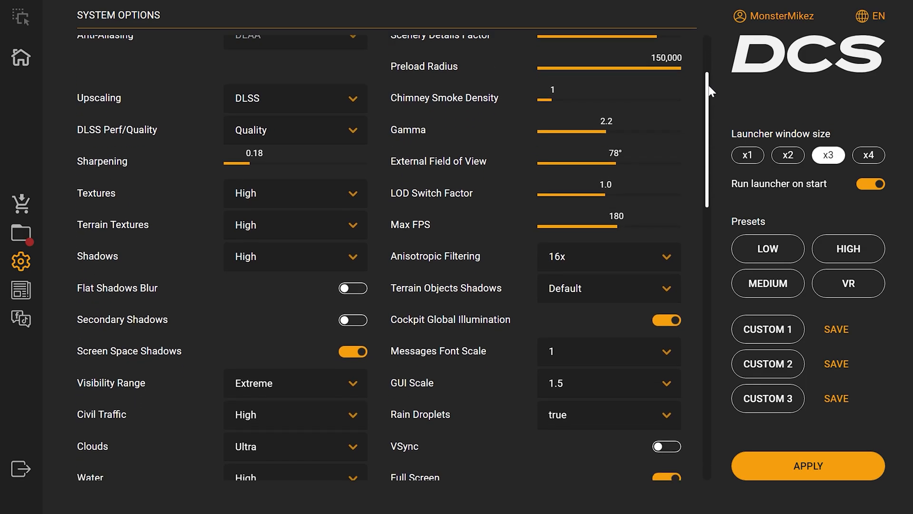
scroll("down", 3)
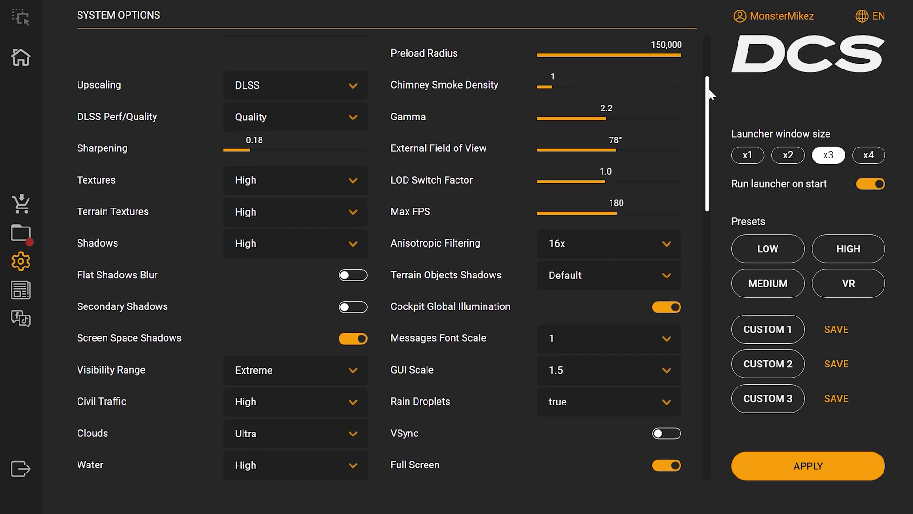
scroll("down", 3)
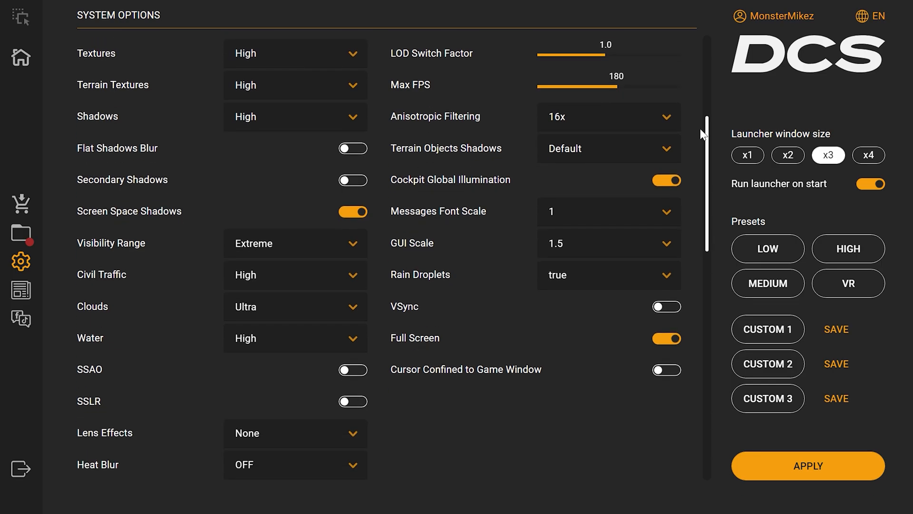
scroll("down", 3)
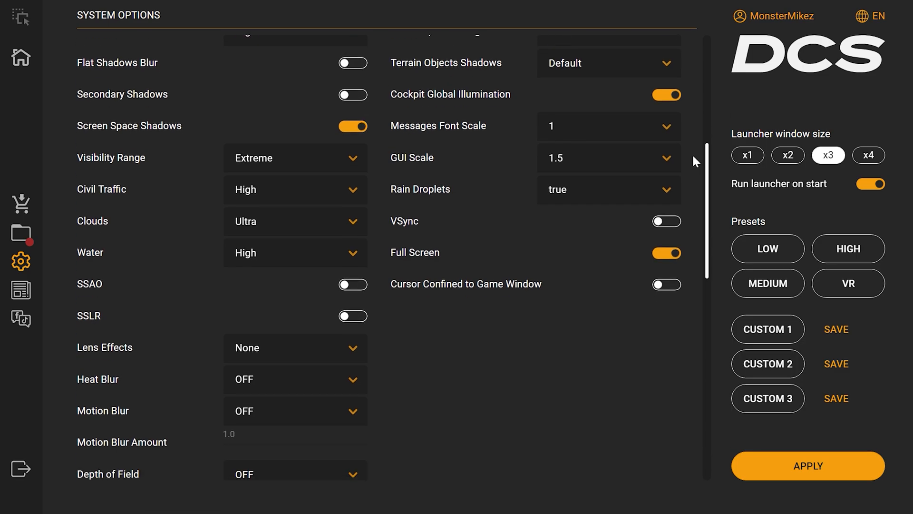
scroll("down", 3)
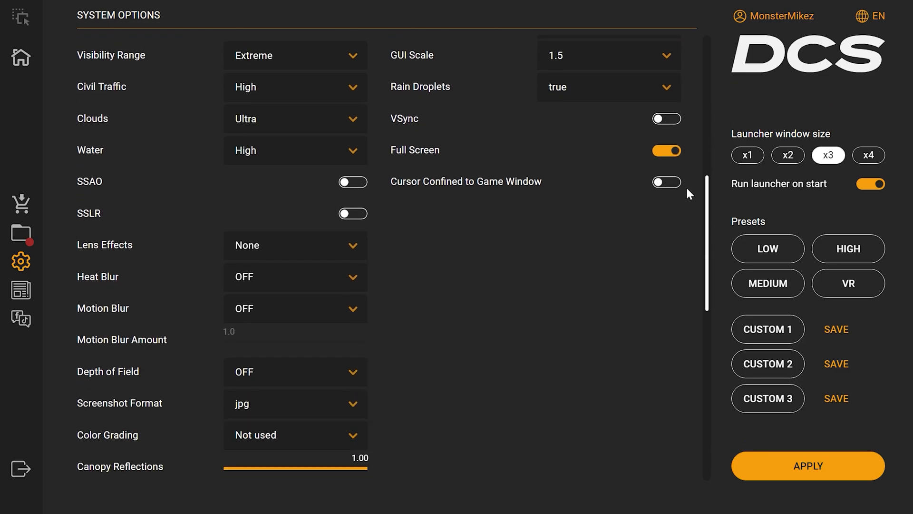
scroll("down", 3)
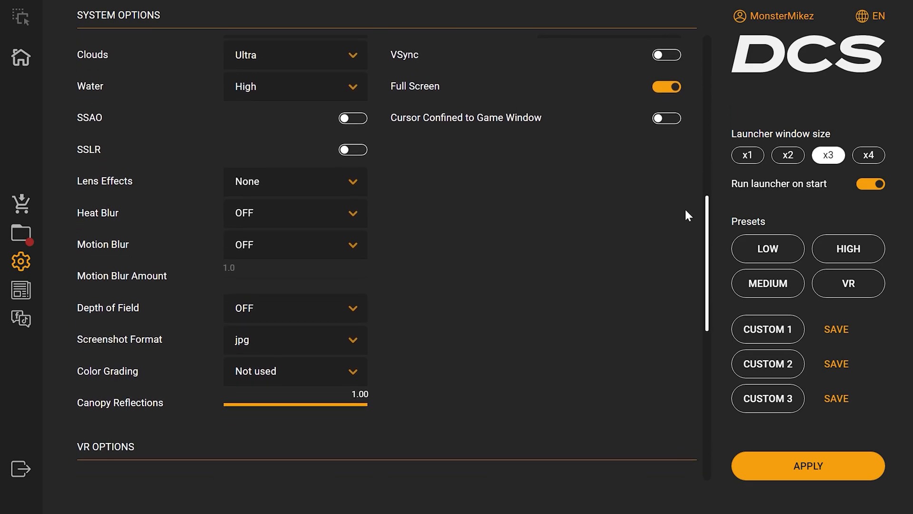
scroll("down", 3)
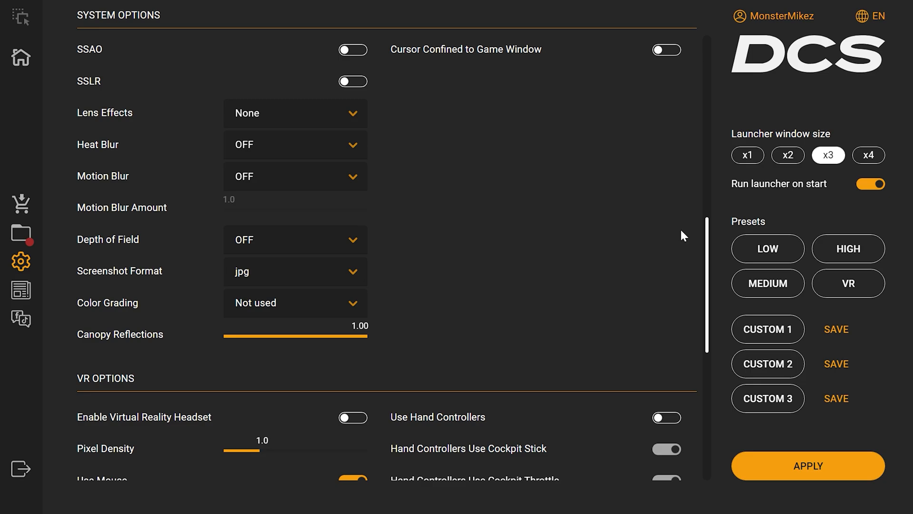
scroll("down", 3)
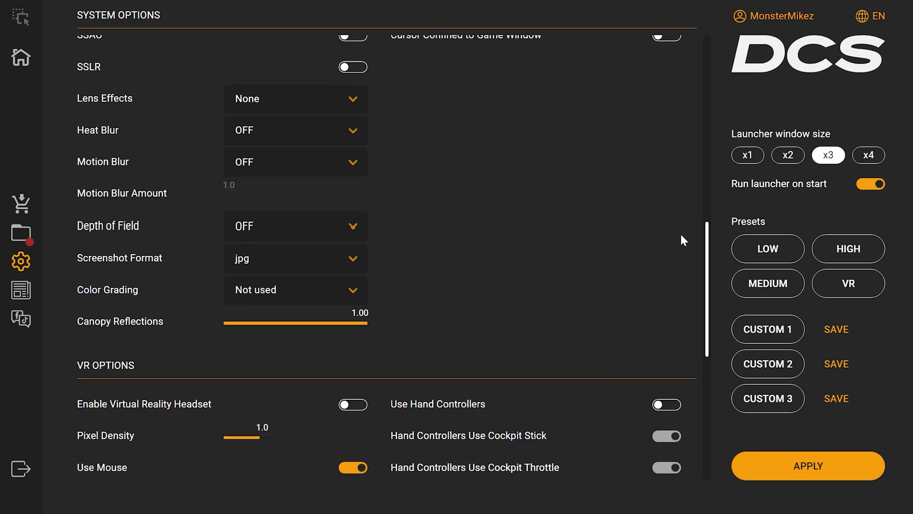
scroll("down", 3)
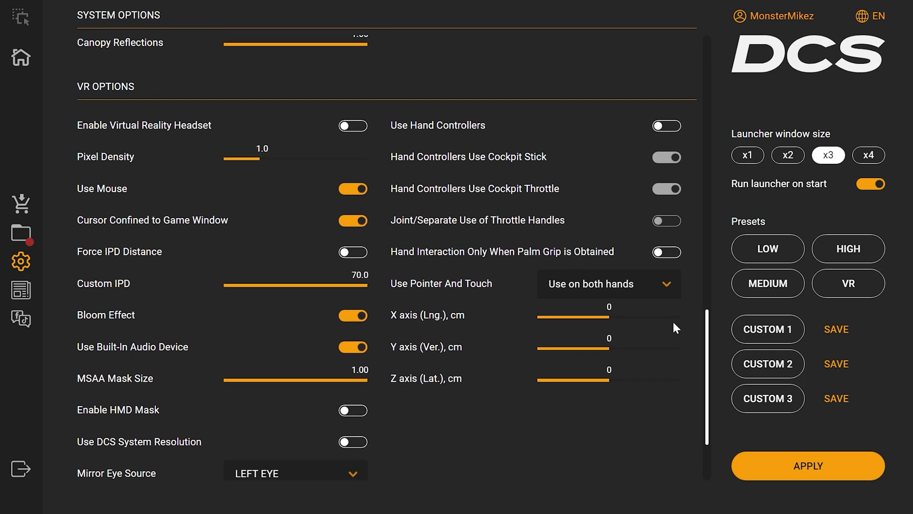
scroll("down", 3)
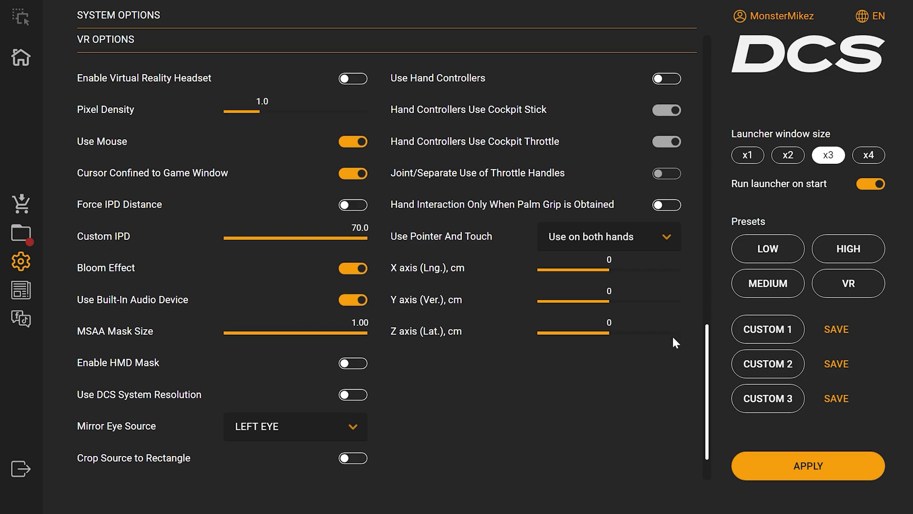
scroll("down", 3)
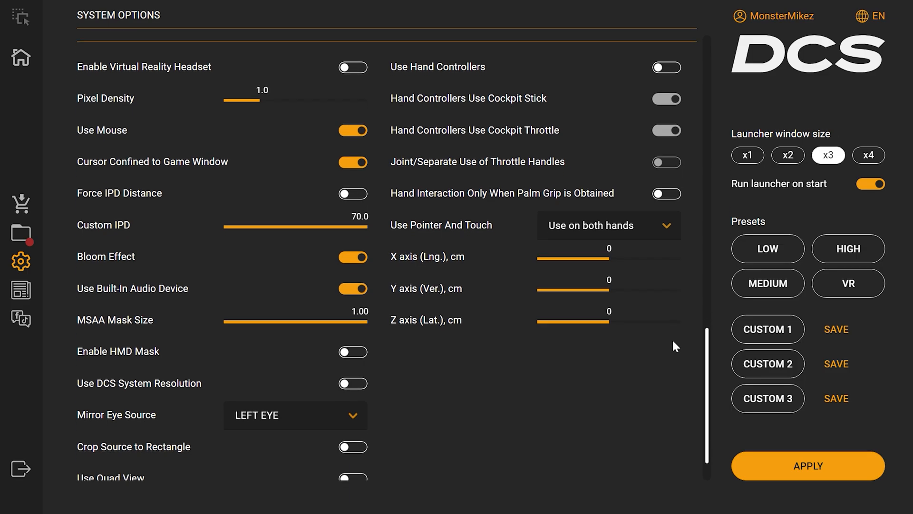
mouse_move(553, 387)
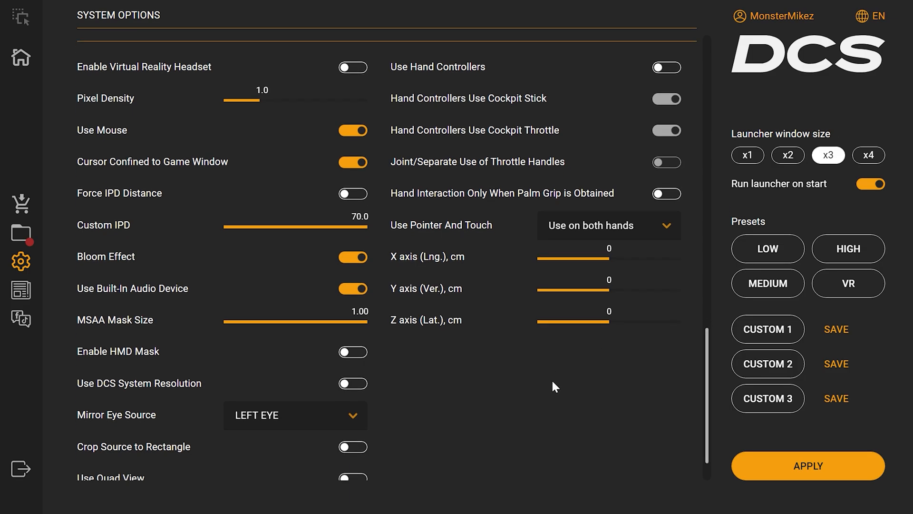
mouse_move(584, 431)
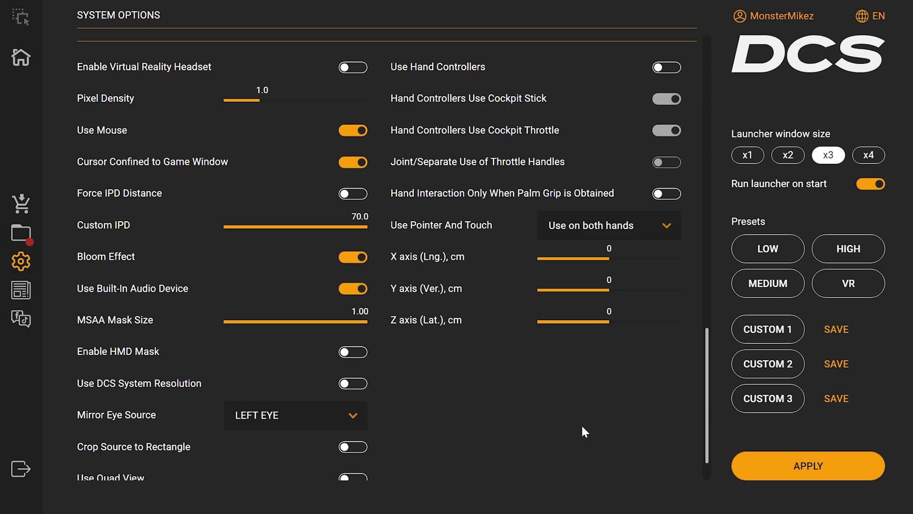
mouse_move(488, 307)
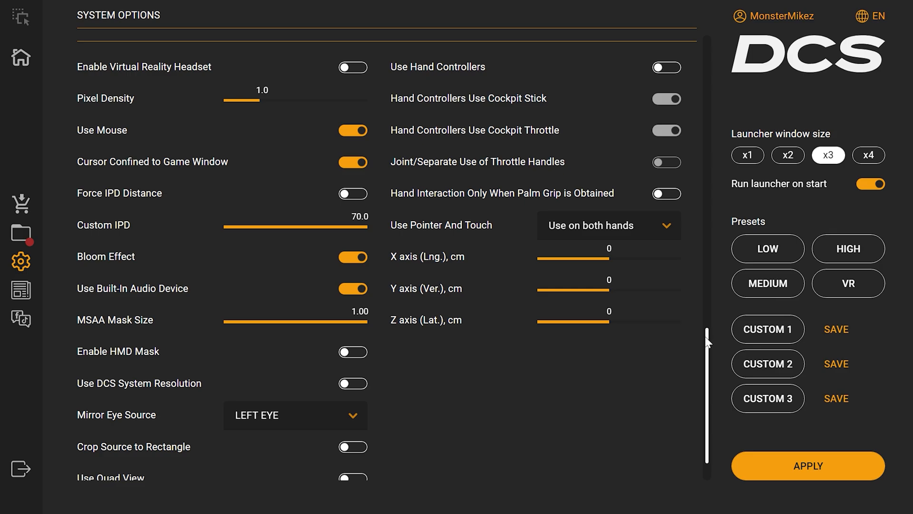
scroll("down", 3)
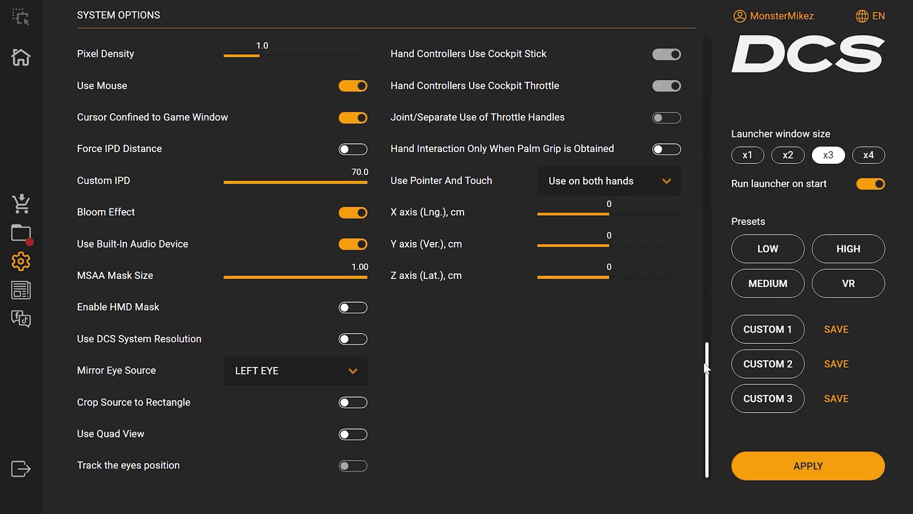
left_click(808, 465)
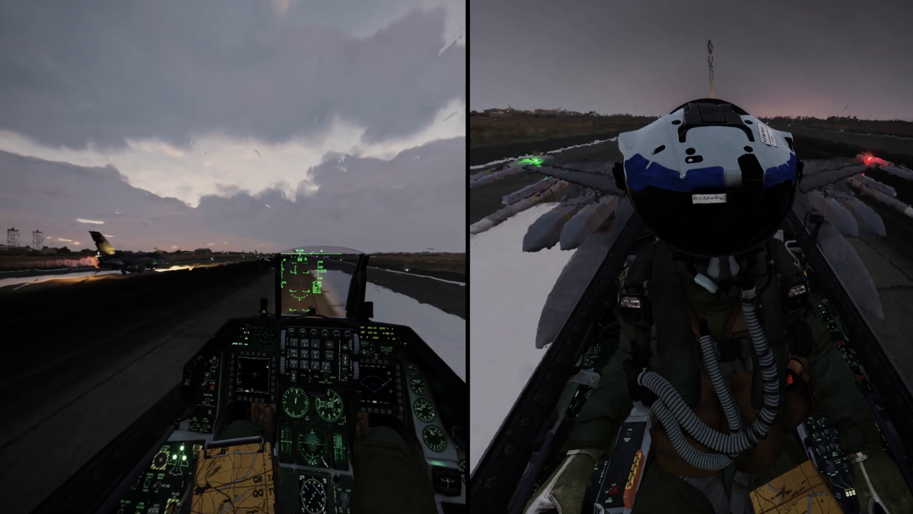